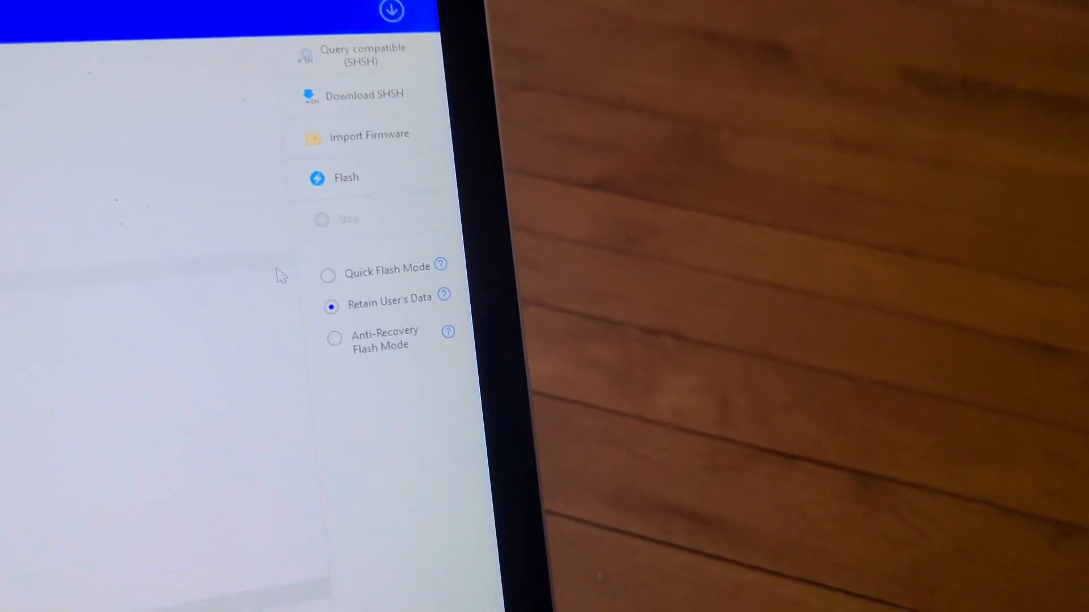
Choose Quick Flash Mode and start importing a firmware file from the Desktop browser.
click(327, 274)
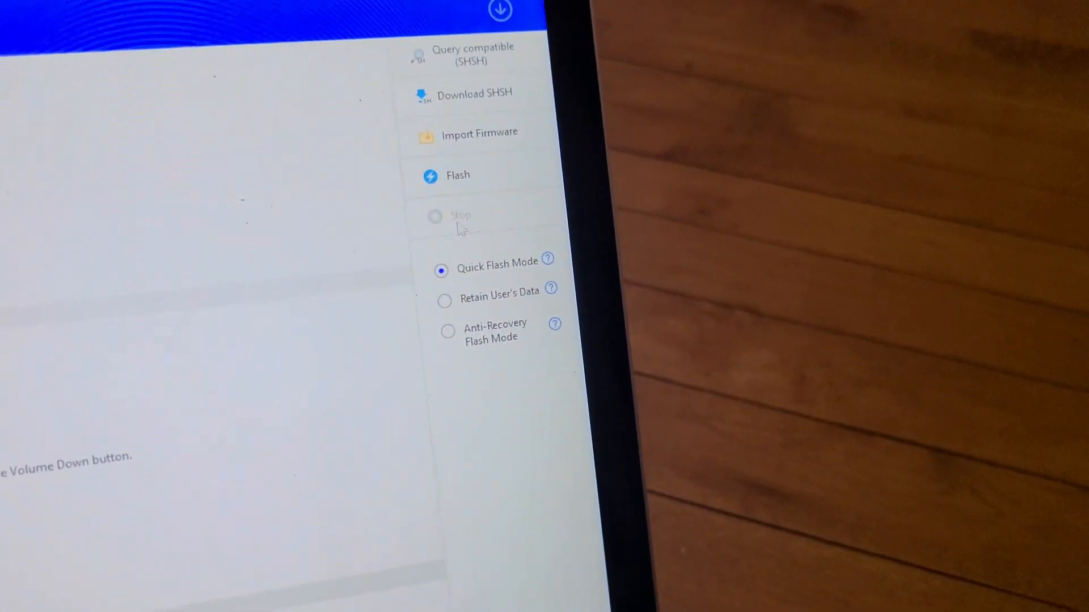
click(479, 133)
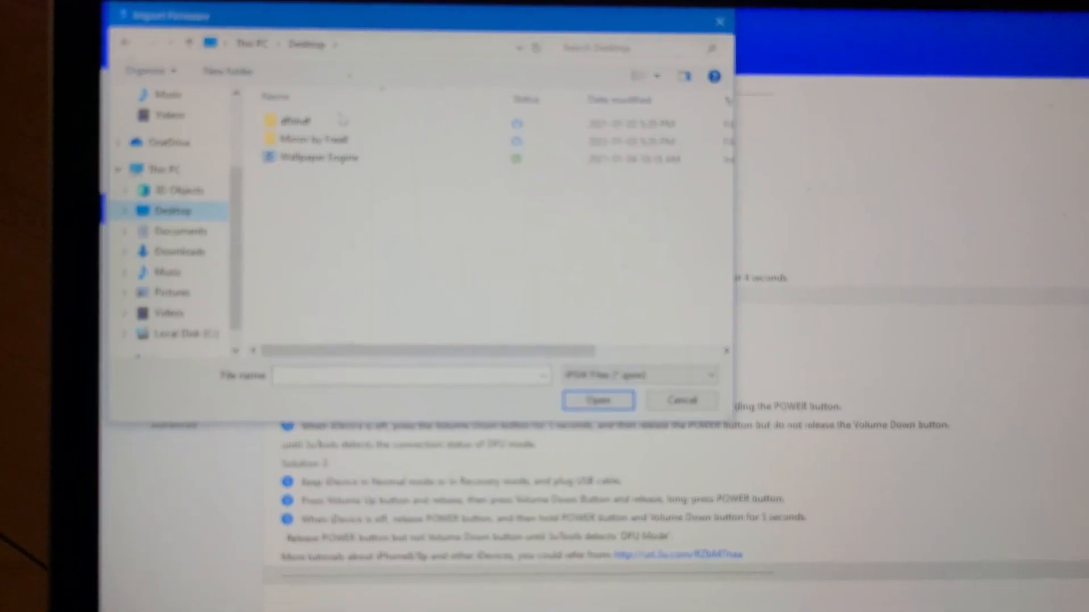
Load ota_iPhone4,1.ipsw from Downloads and begin flashing it to the iPhone 4s.
click(195, 236)
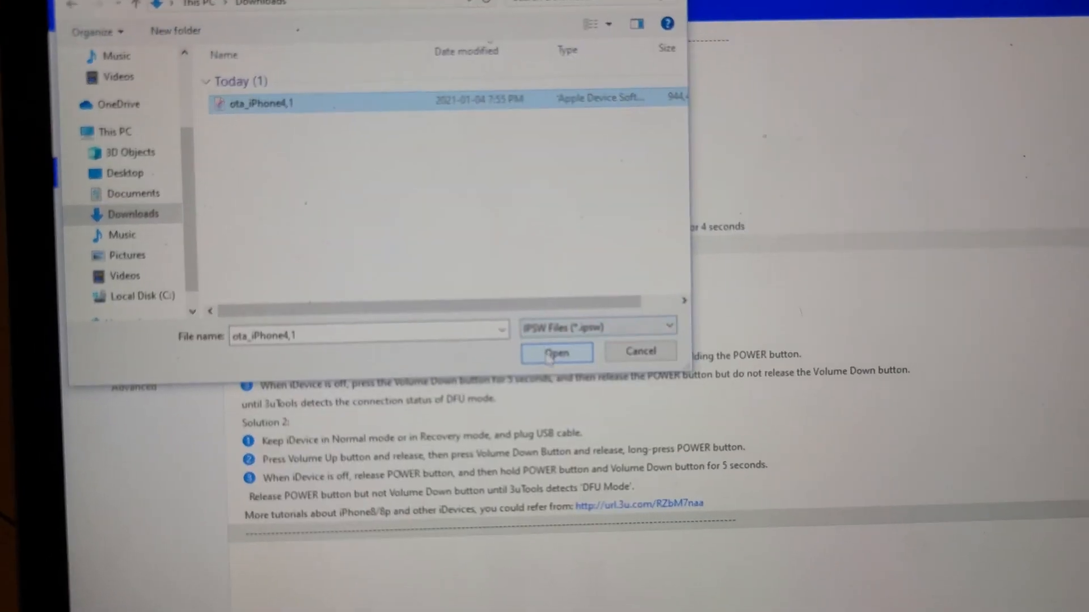
click(556, 353)
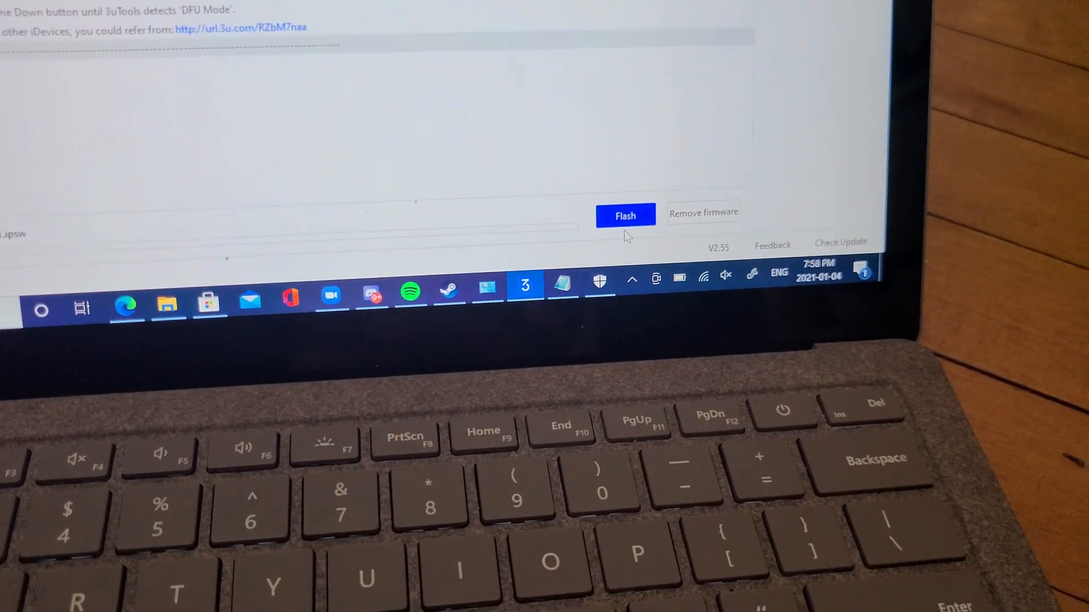
click(624, 216)
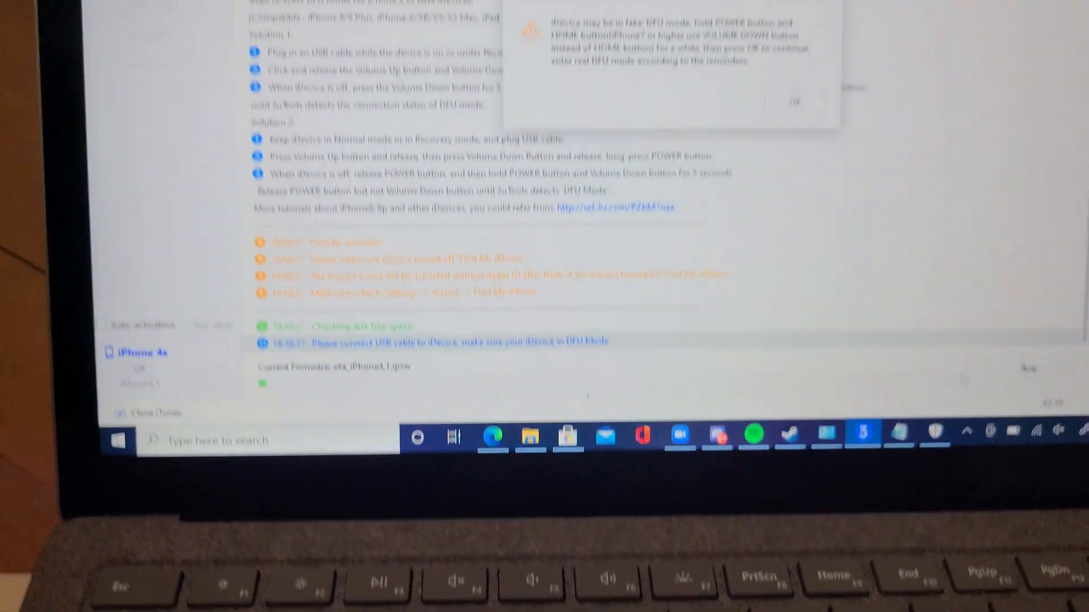